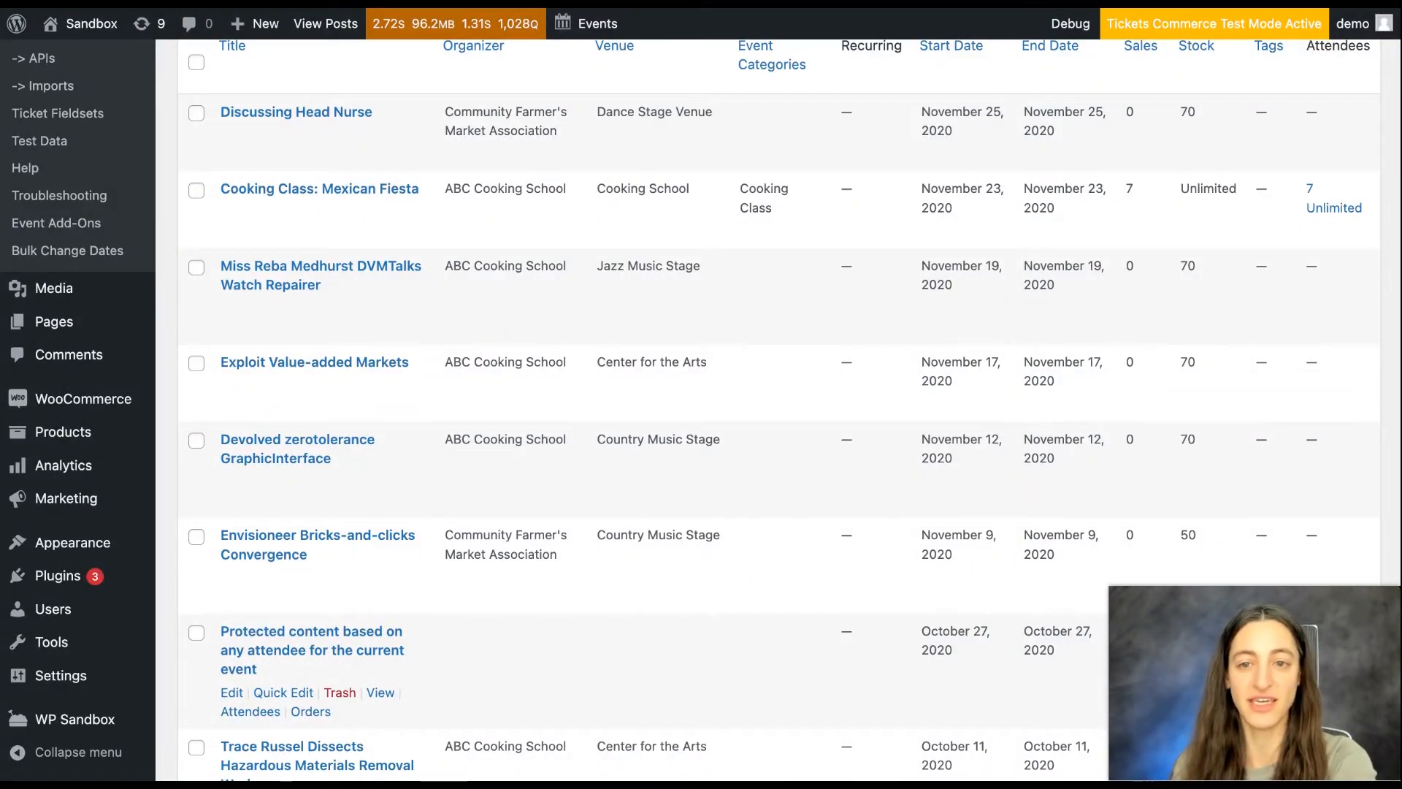
mouse_move(299, 284)
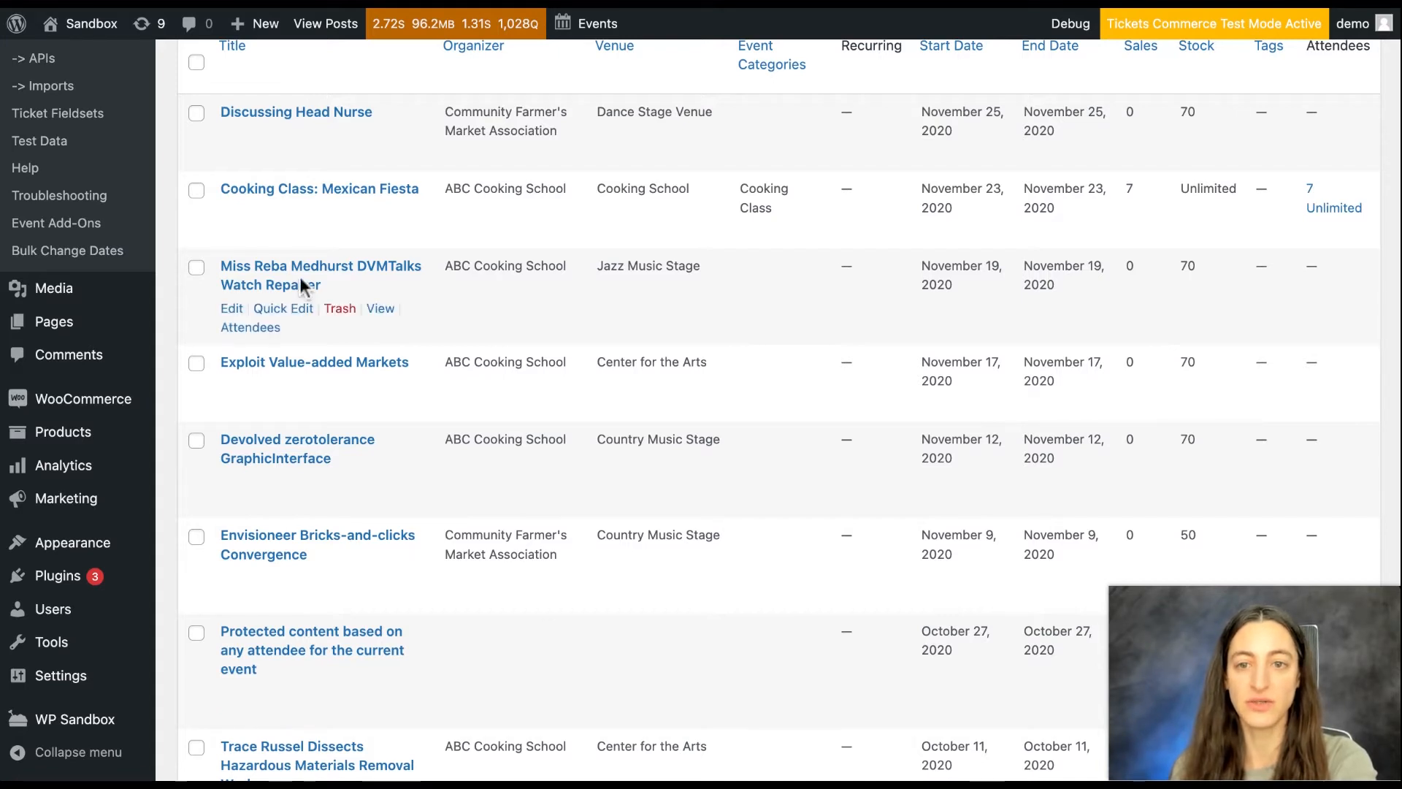
mouse_move(108, 170)
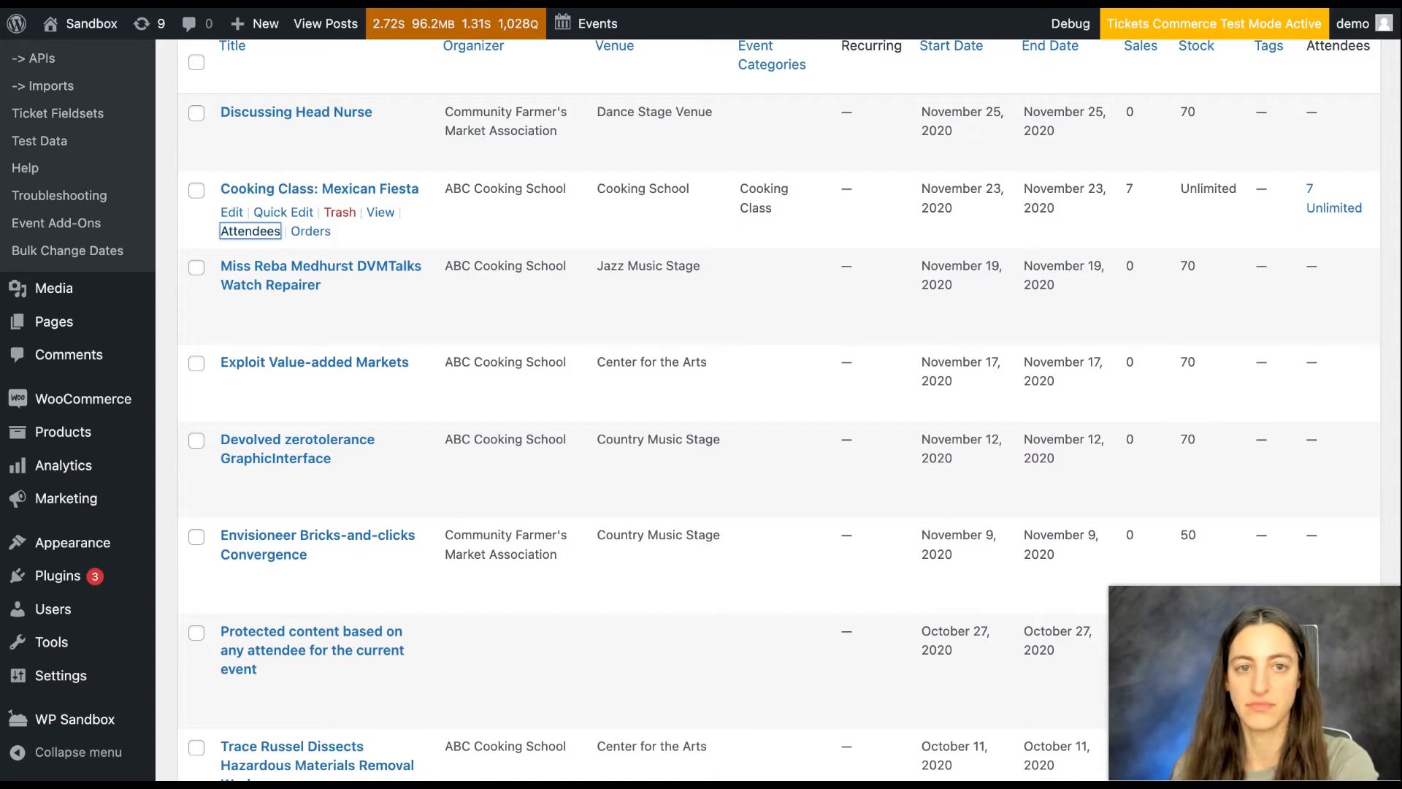
Open the Attendees list for Cooking Class: Mexican Fiesta from the Events list.
left_click(250, 231)
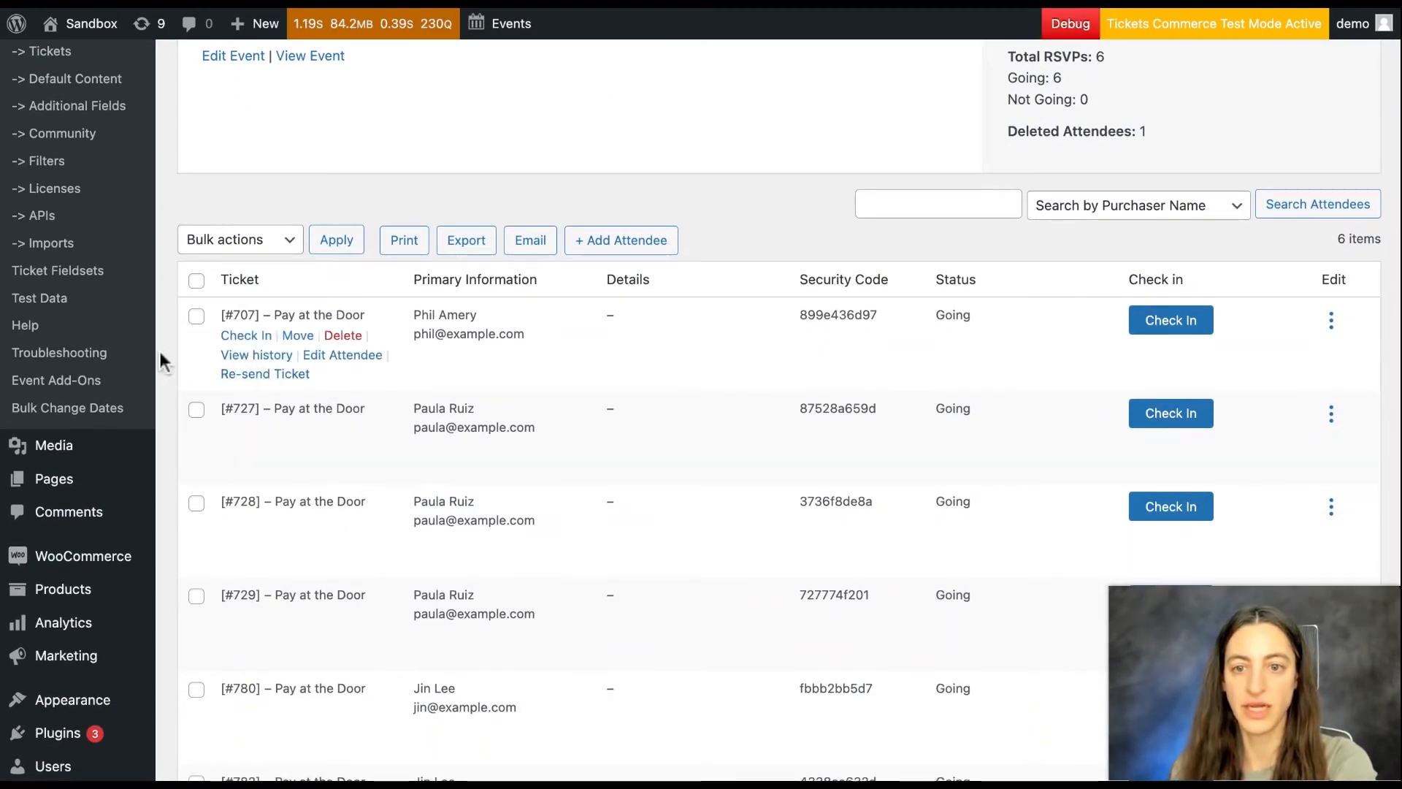
Move attendee ticket #707 to the Pay at the Door ticket type within Mexican Fiesta.
left_click(297, 334)
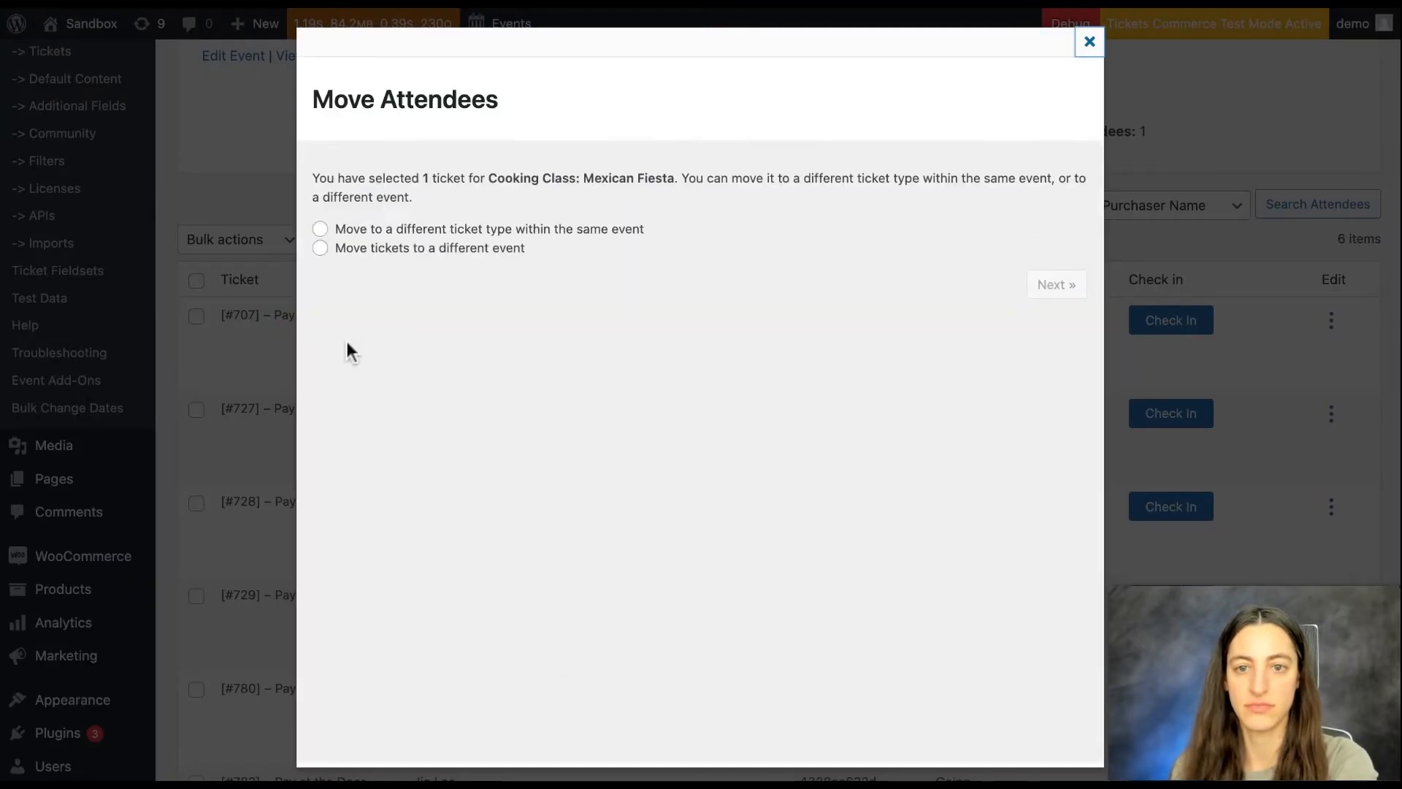
mouse_move(338, 289)
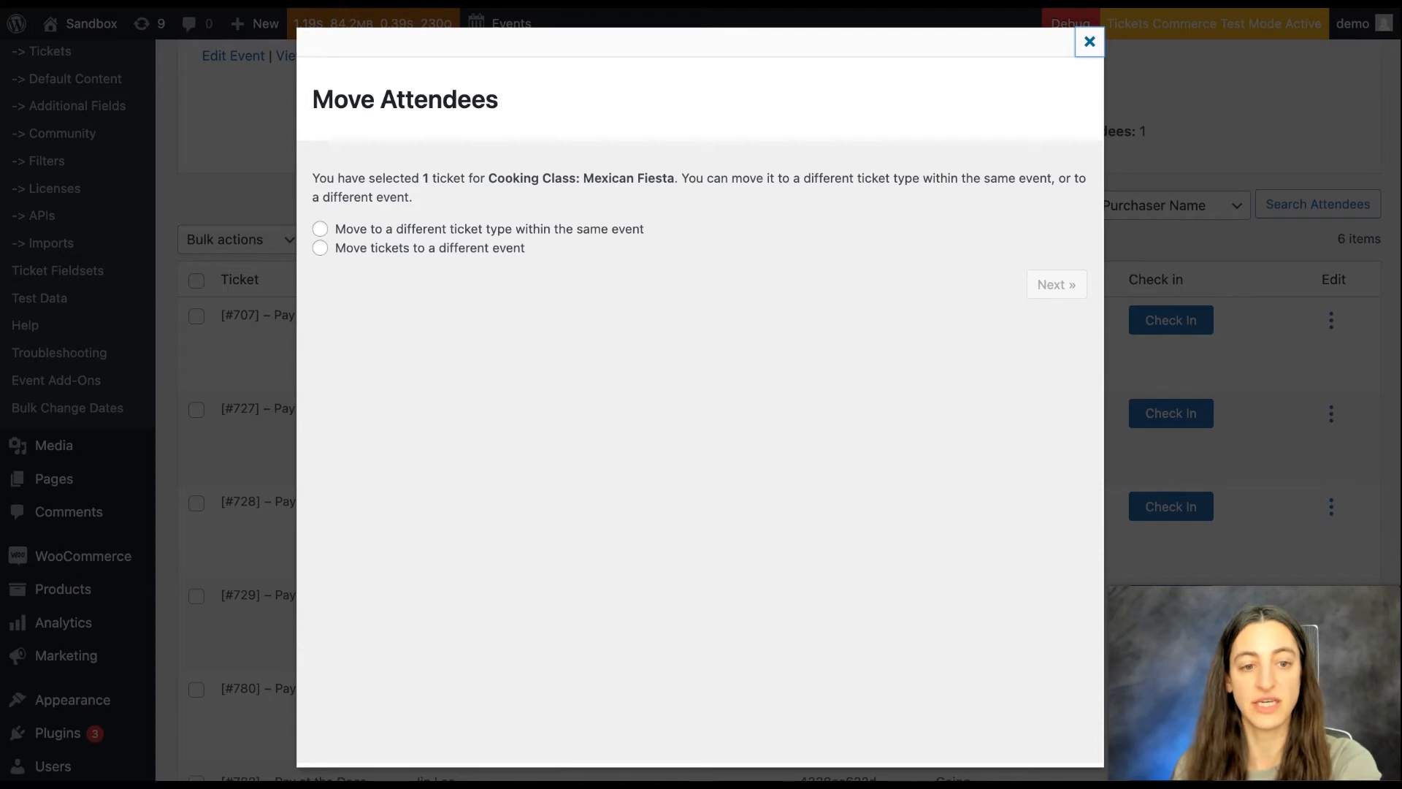
mouse_move(255, 212)
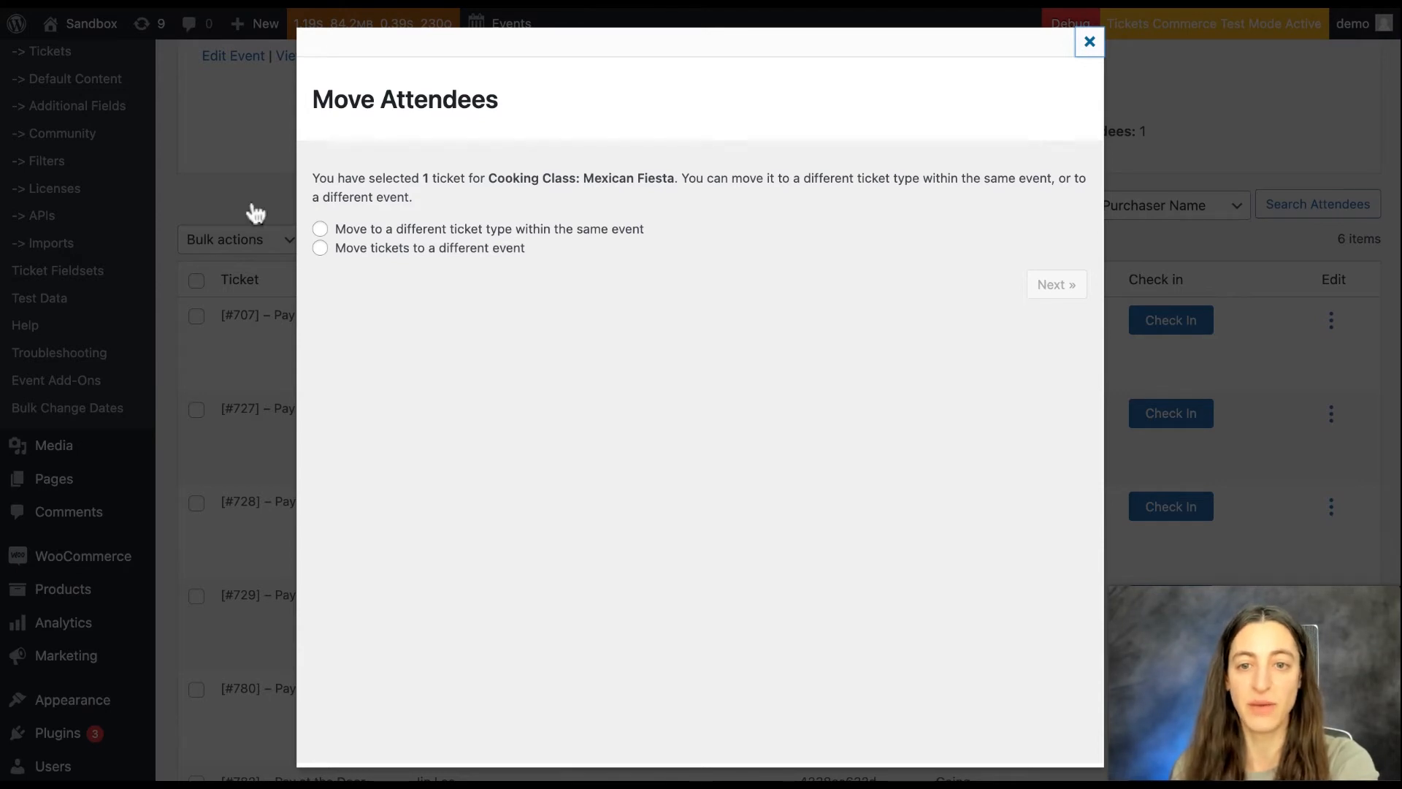
mouse_move(216, 180)
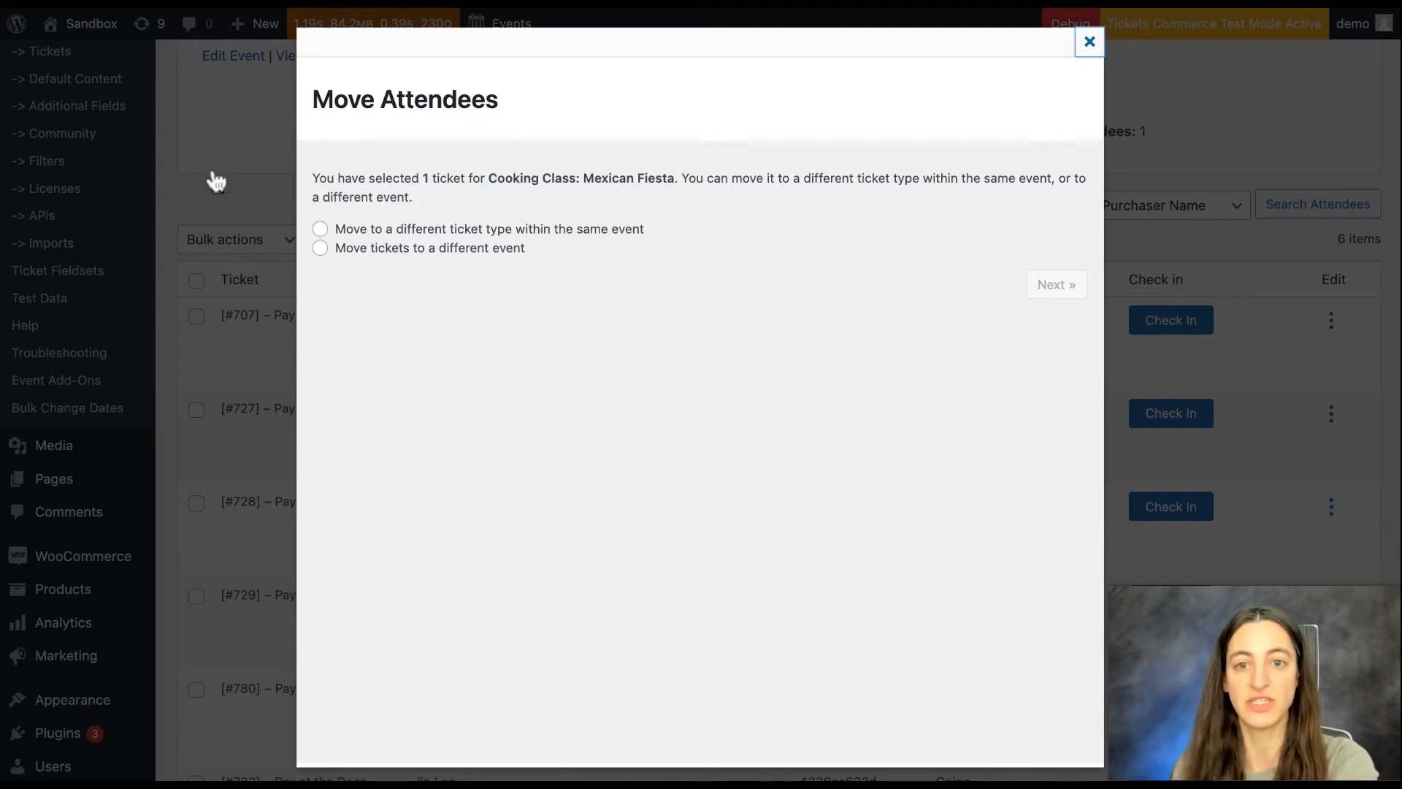
left_click(319, 229)
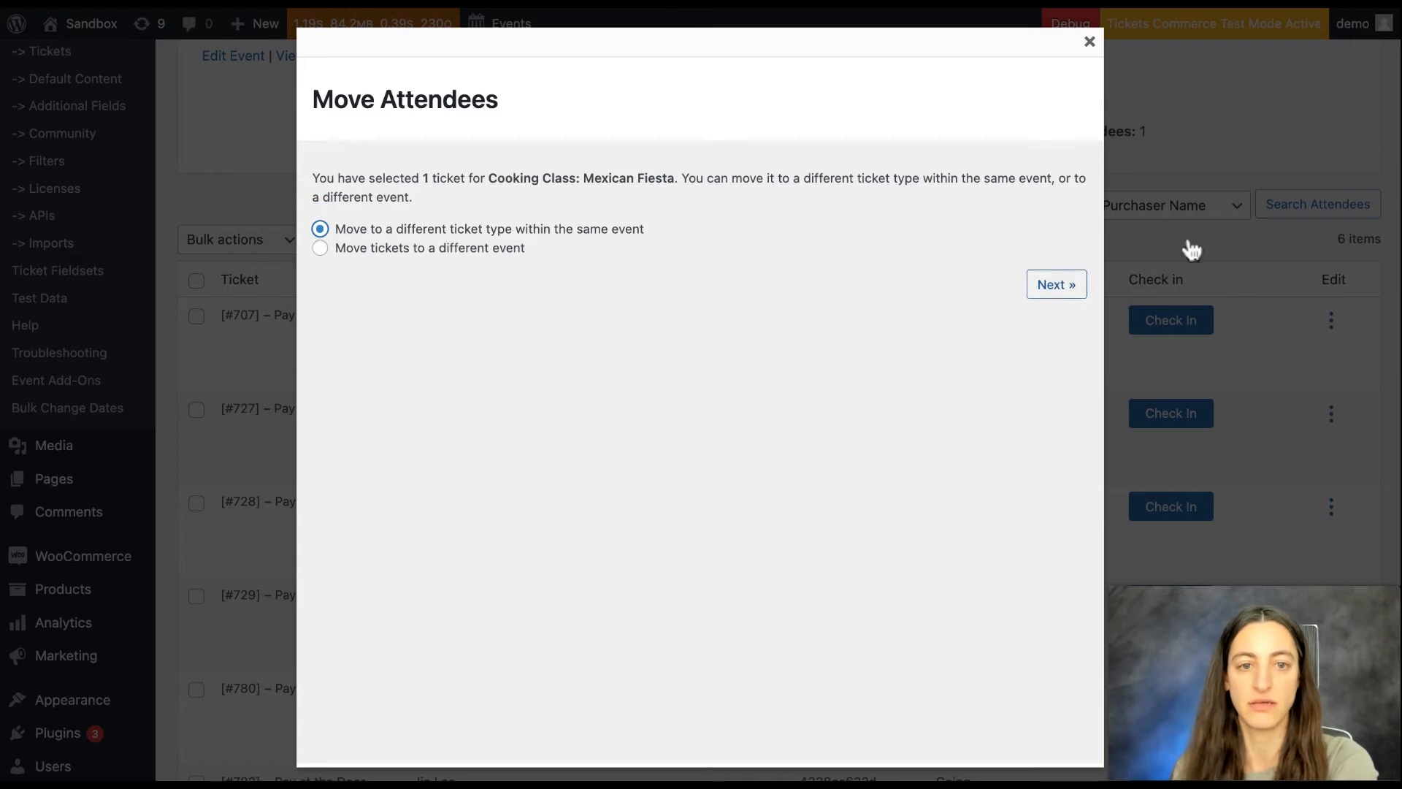
left_click(1056, 283)
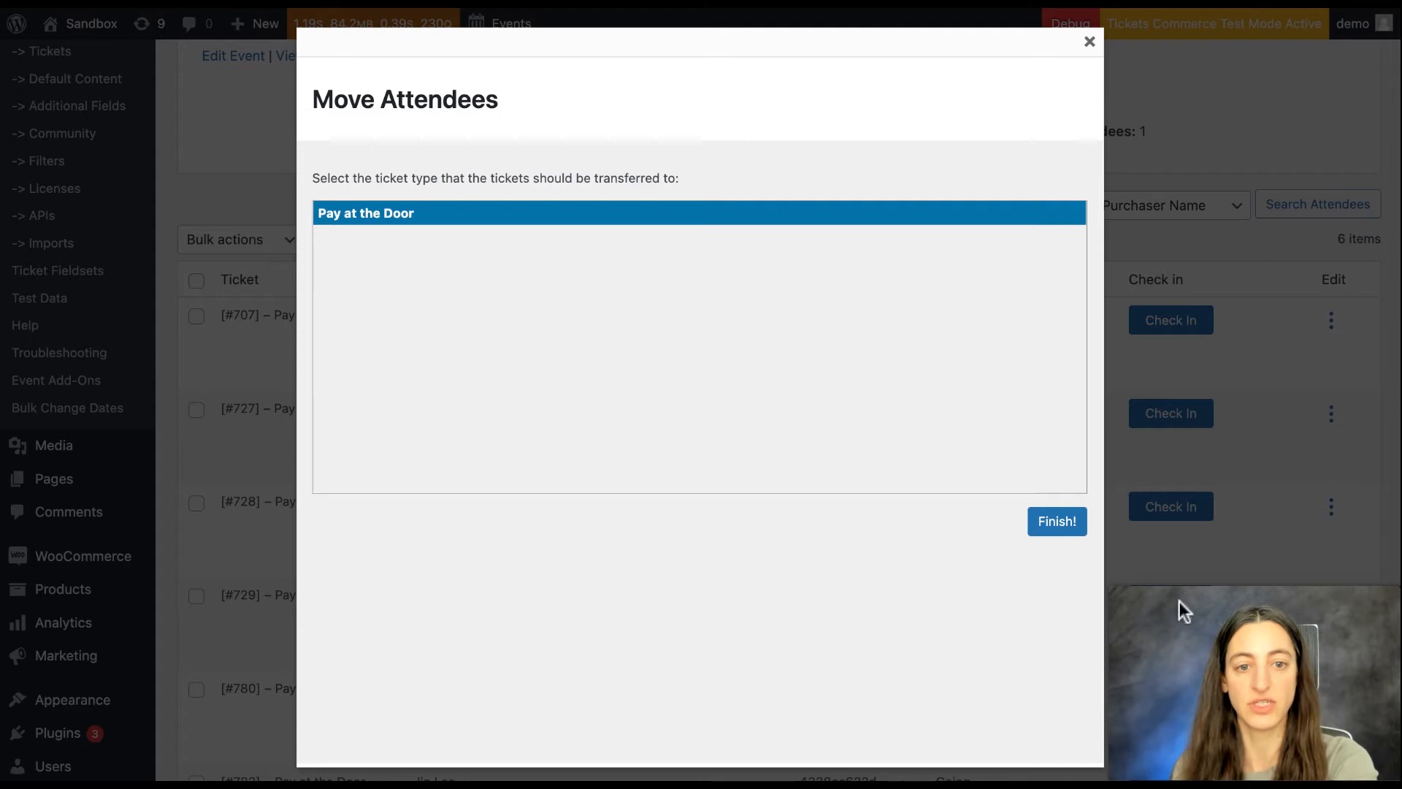
left_click(1056, 521)
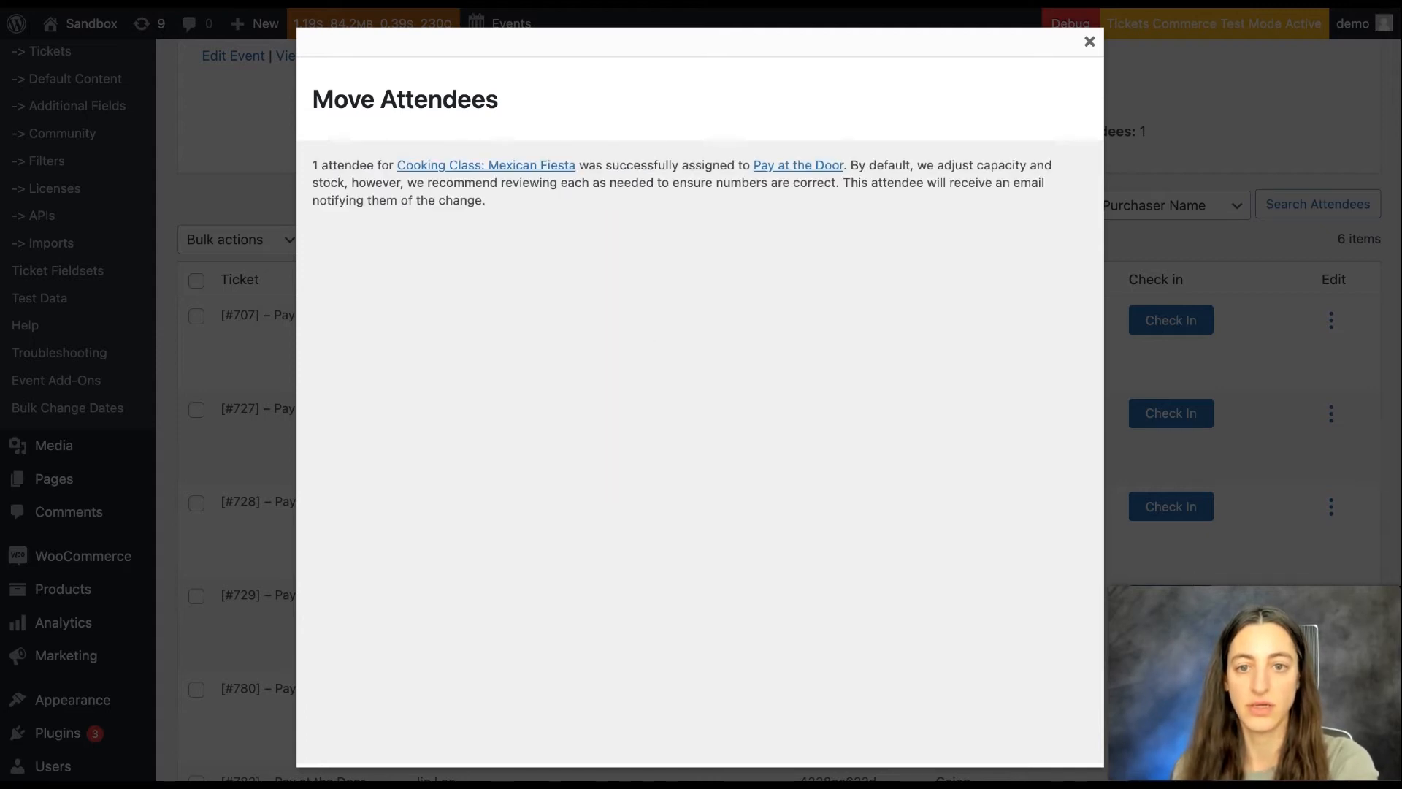
mouse_move(582, 308)
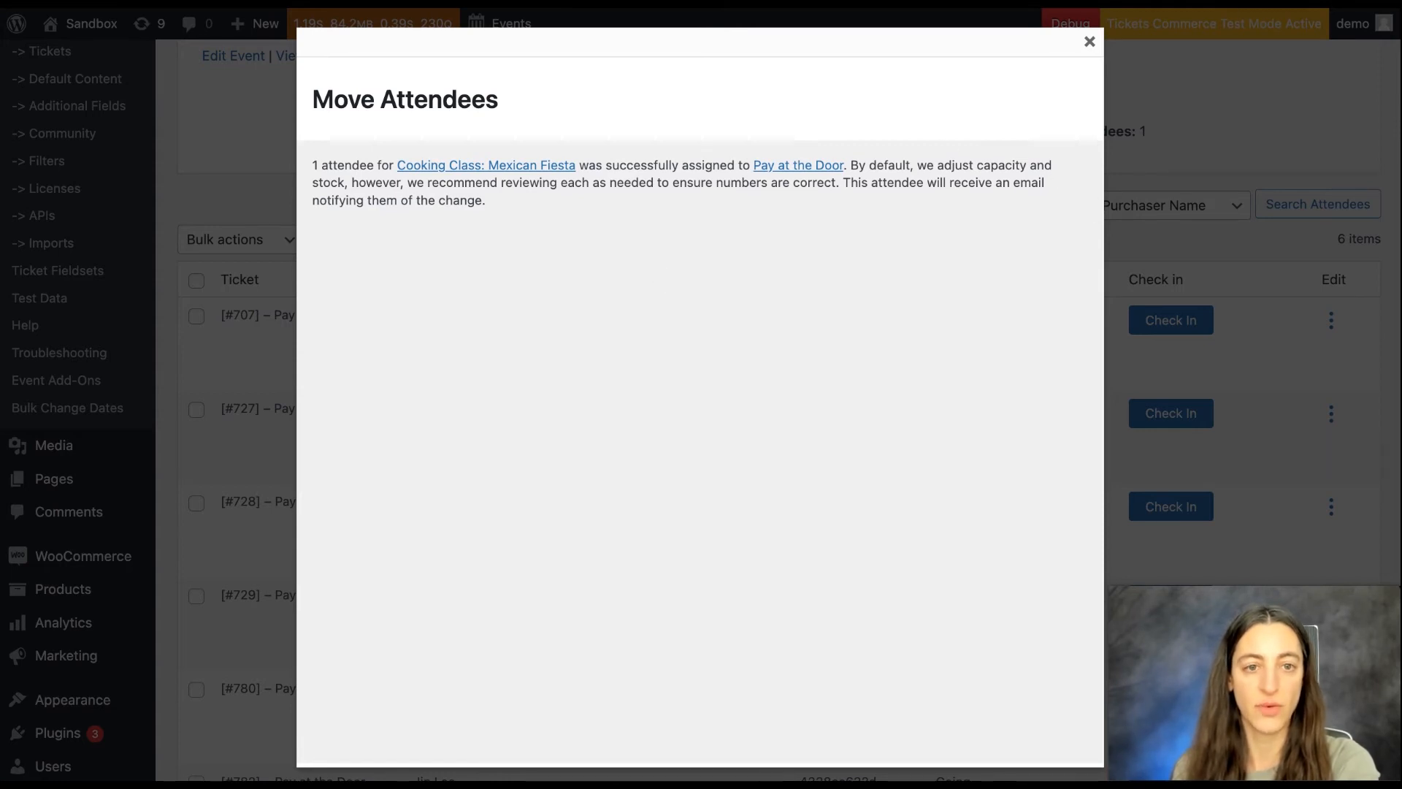
Transfer the attendee to Cooking Class: Taste of Italy on its Pay at the Door ticket.
left_click(1088, 41)
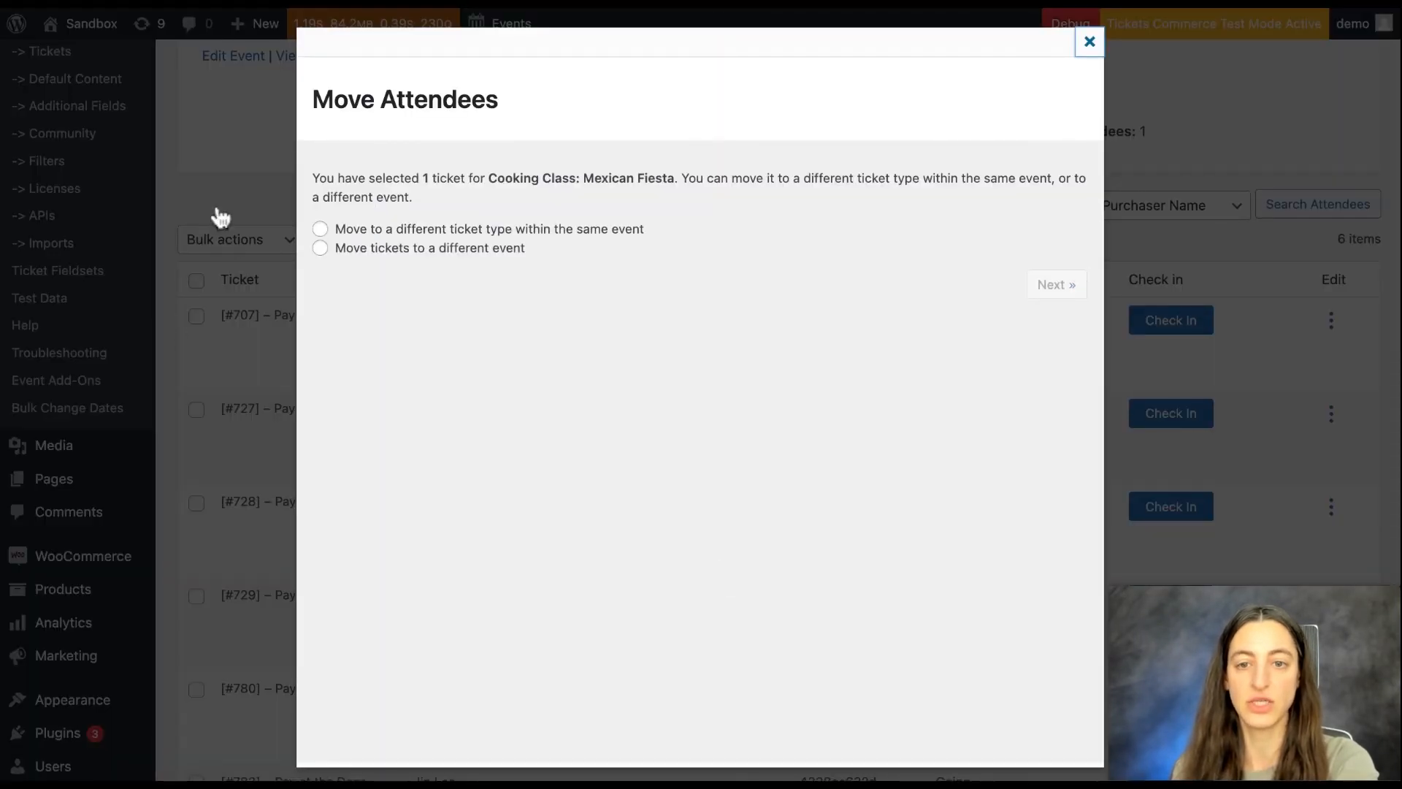
left_click(319, 247)
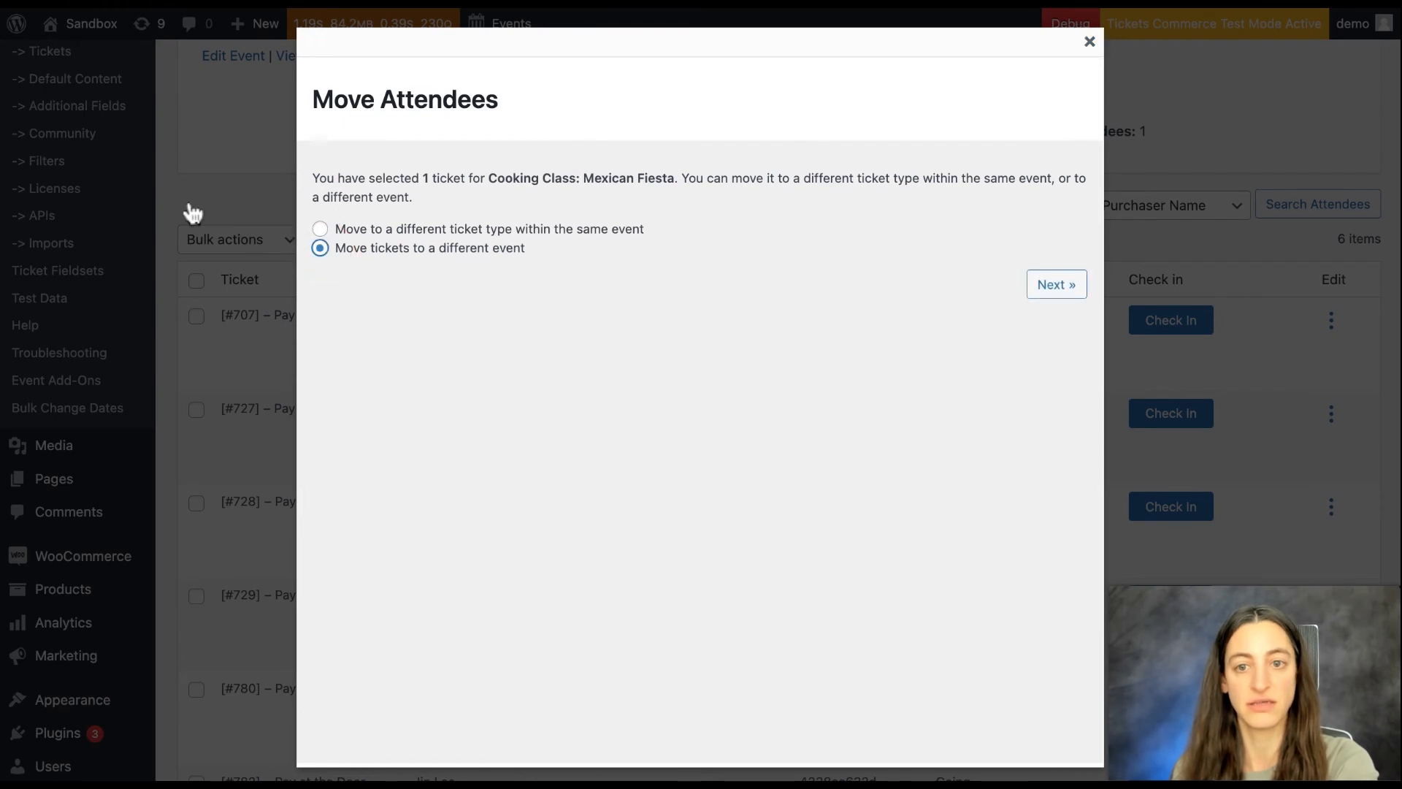
left_click(1056, 283)
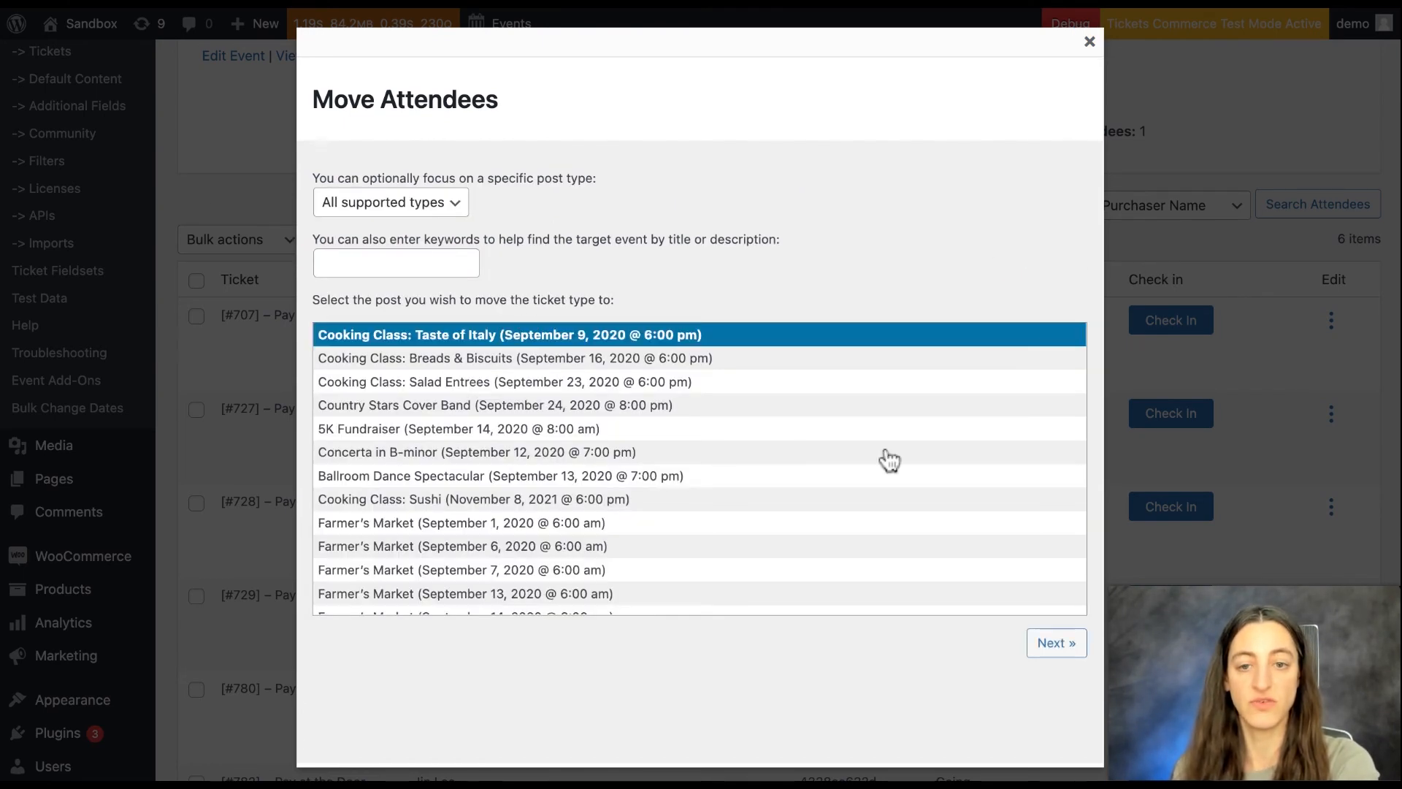
left_click(1056, 642)
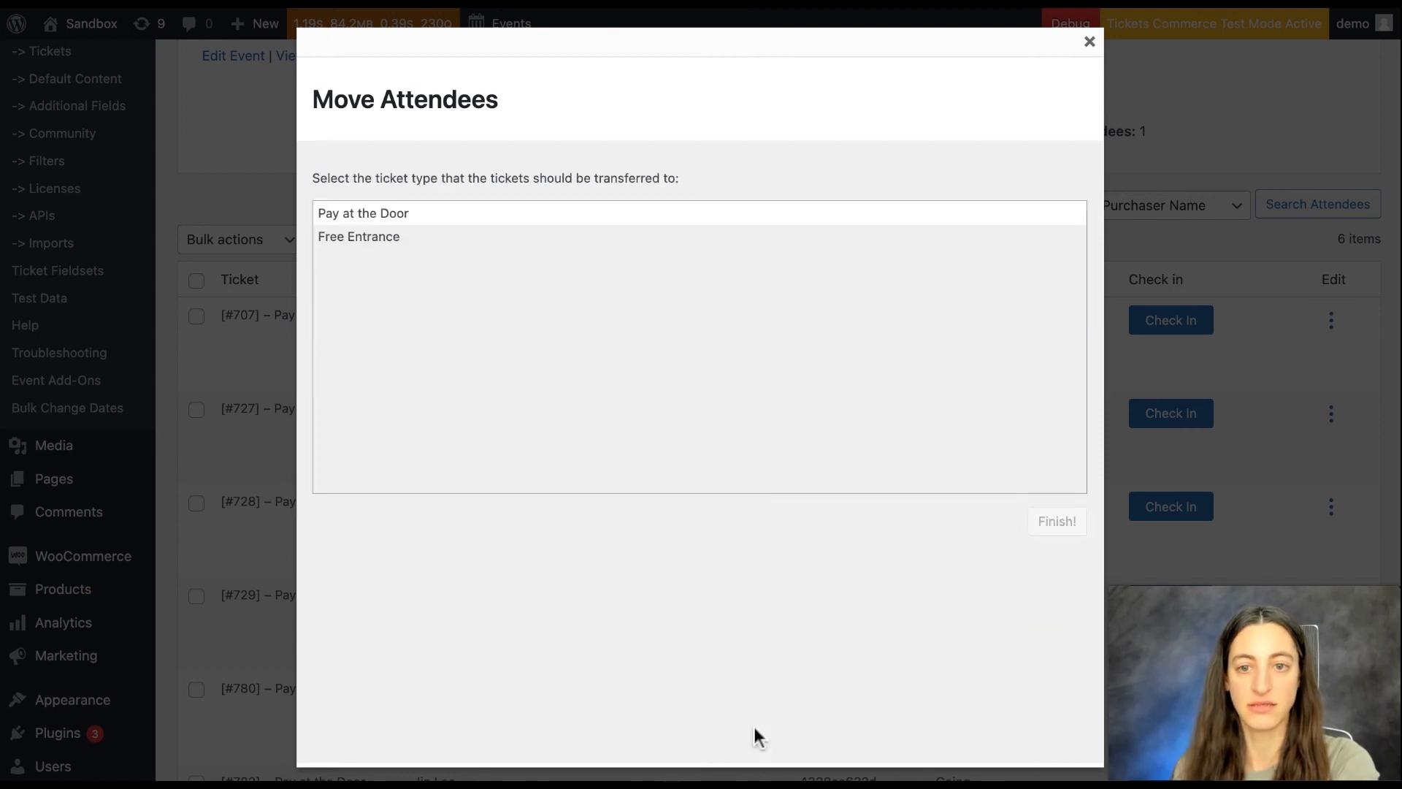
mouse_move(272, 295)
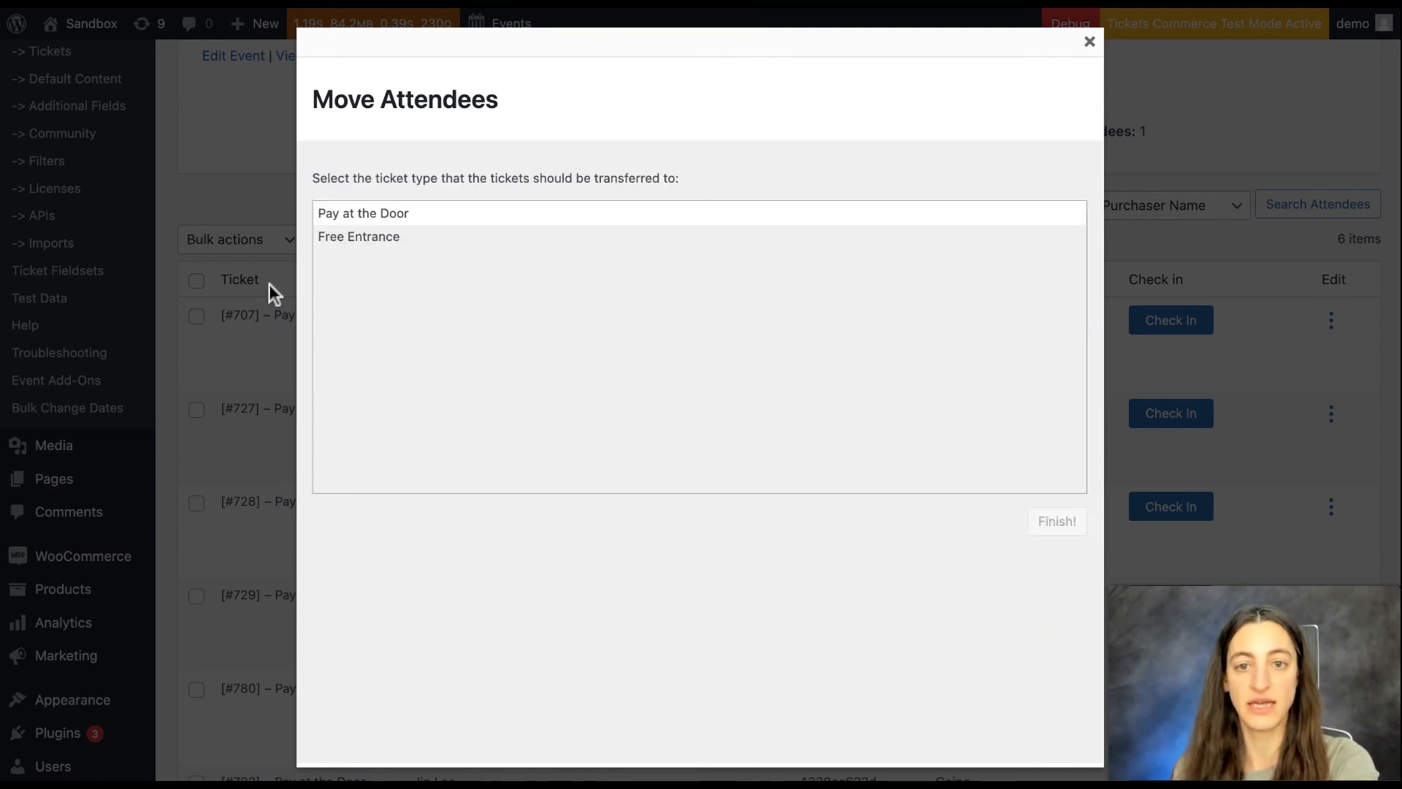
mouse_move(346, 288)
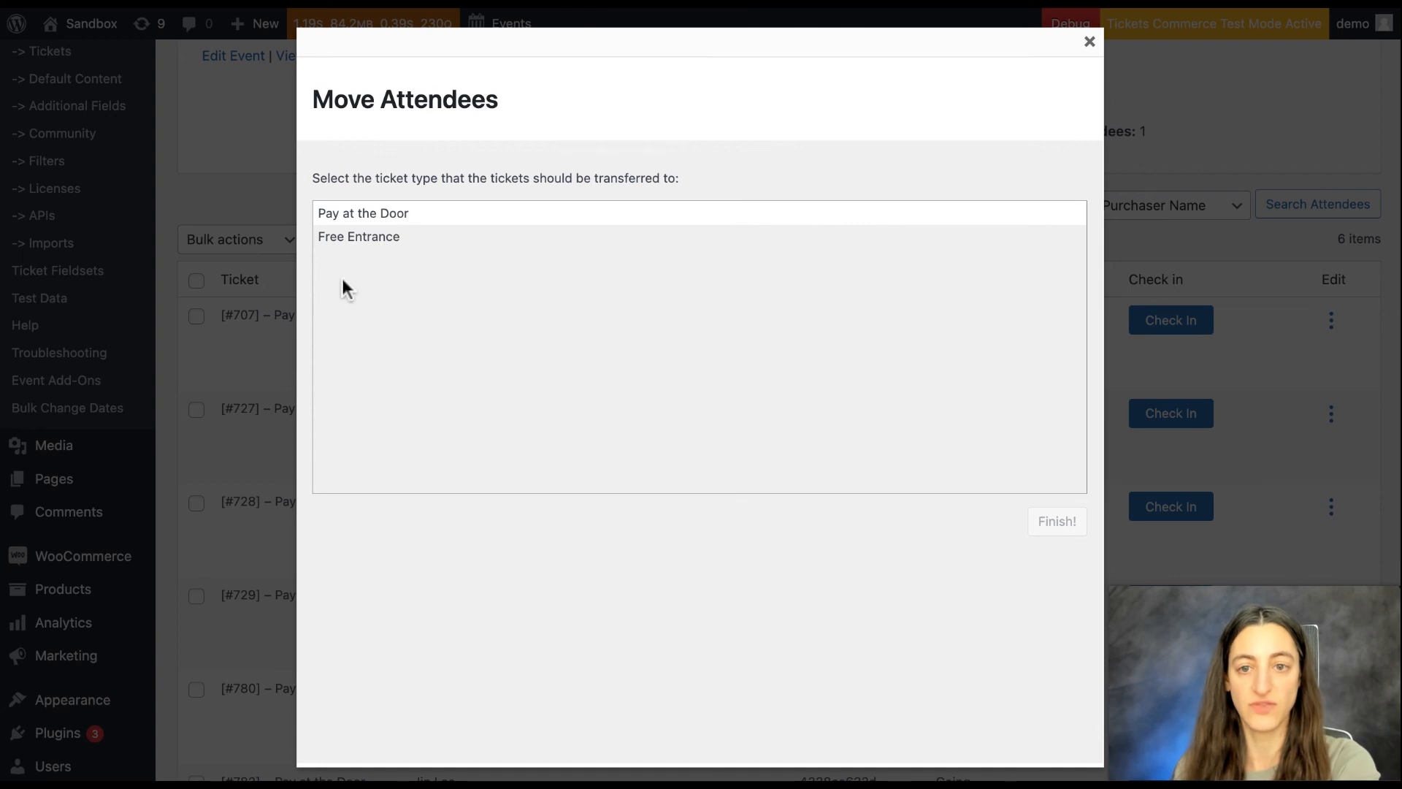
left_click(1056, 521)
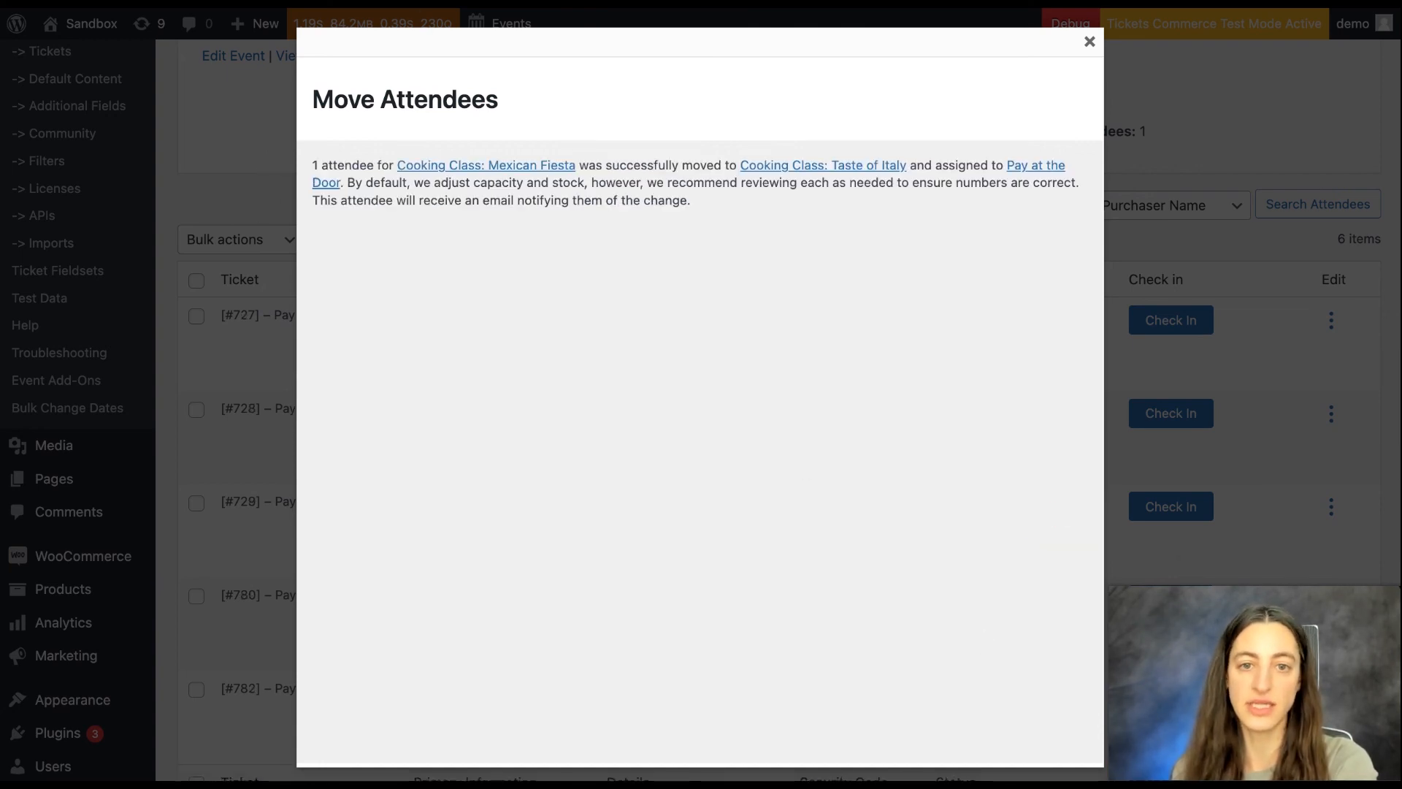
mouse_move(887, 347)
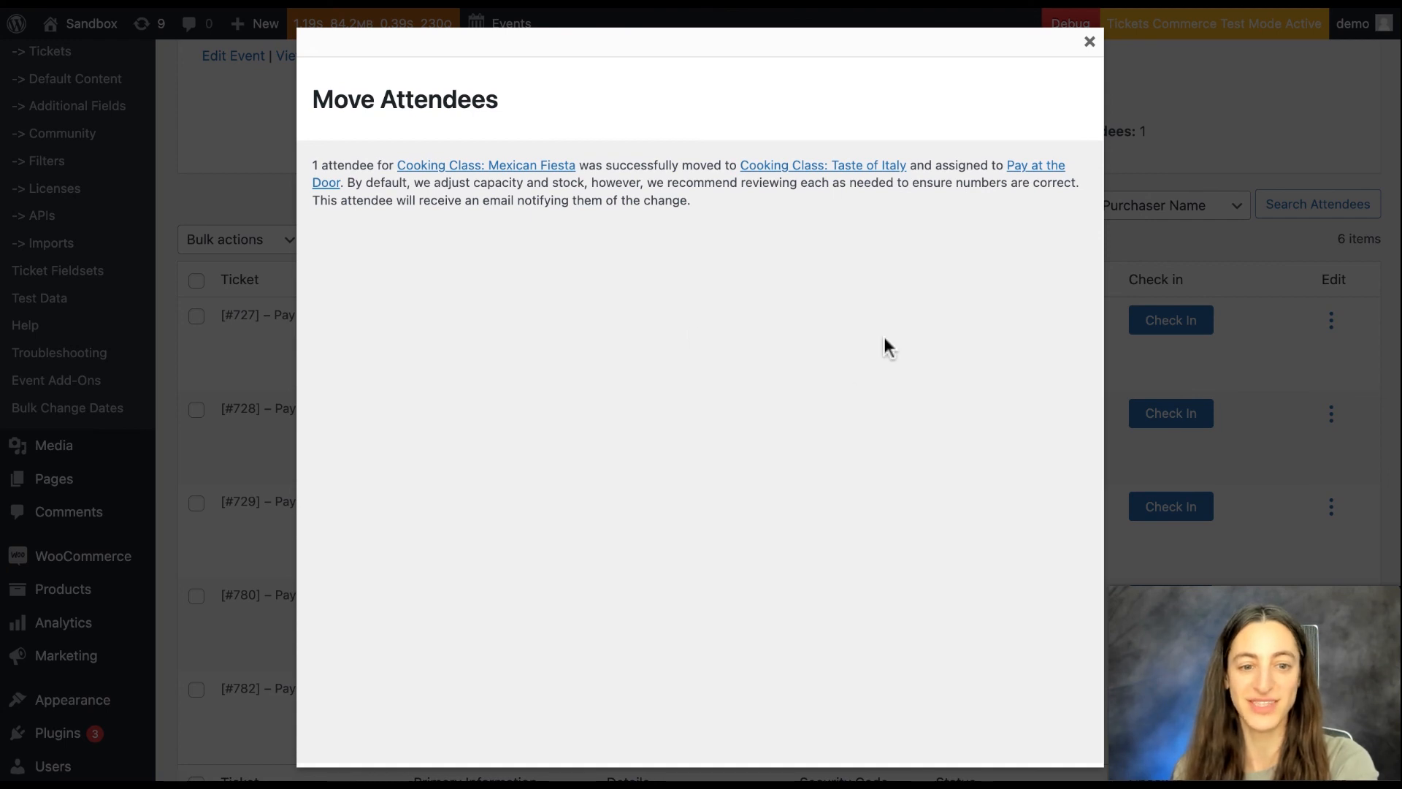